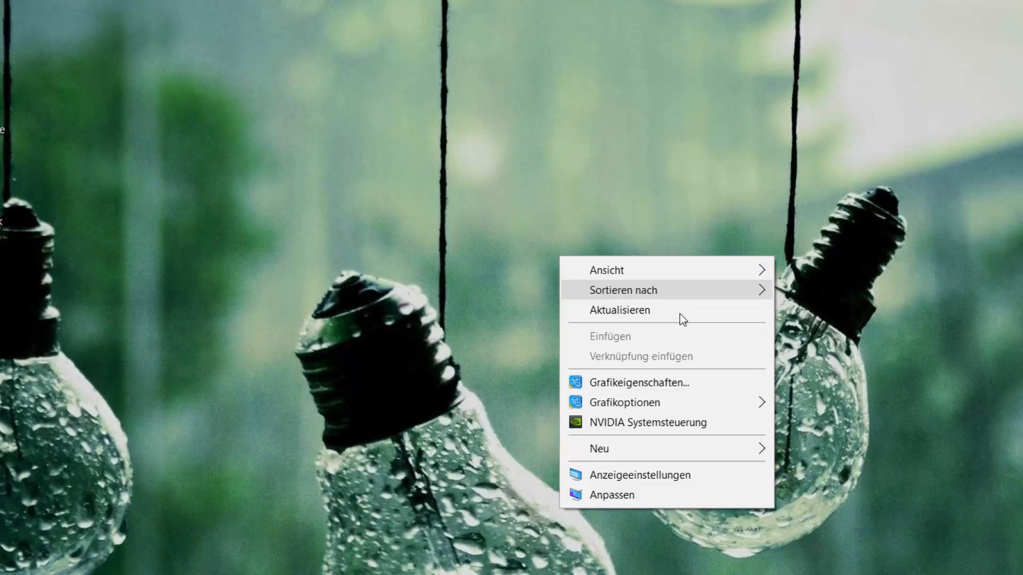
{"action": "mouse_move", "coordinate": [633, 409]}
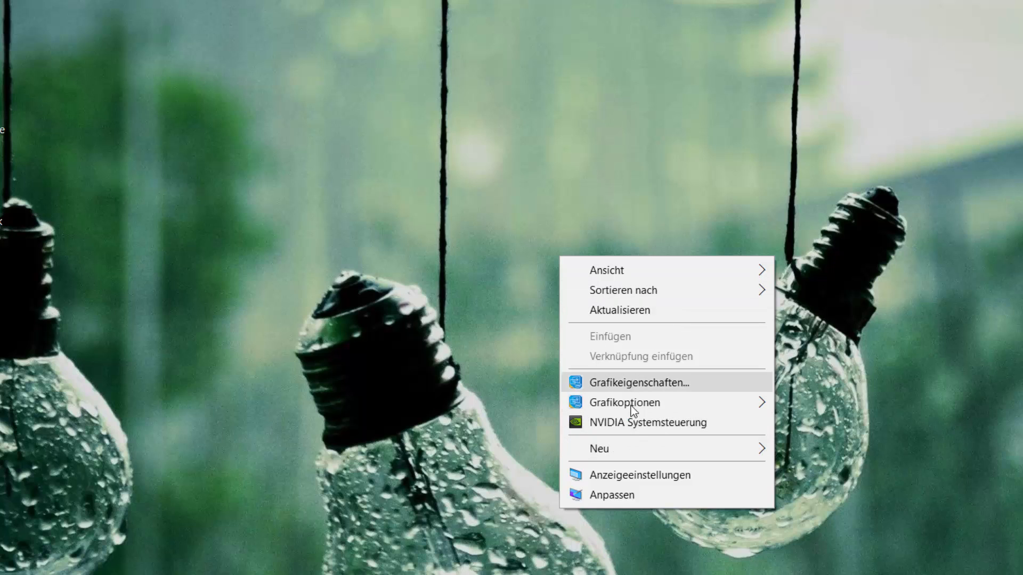
{"action": "mouse_move", "coordinate": [633, 422]}
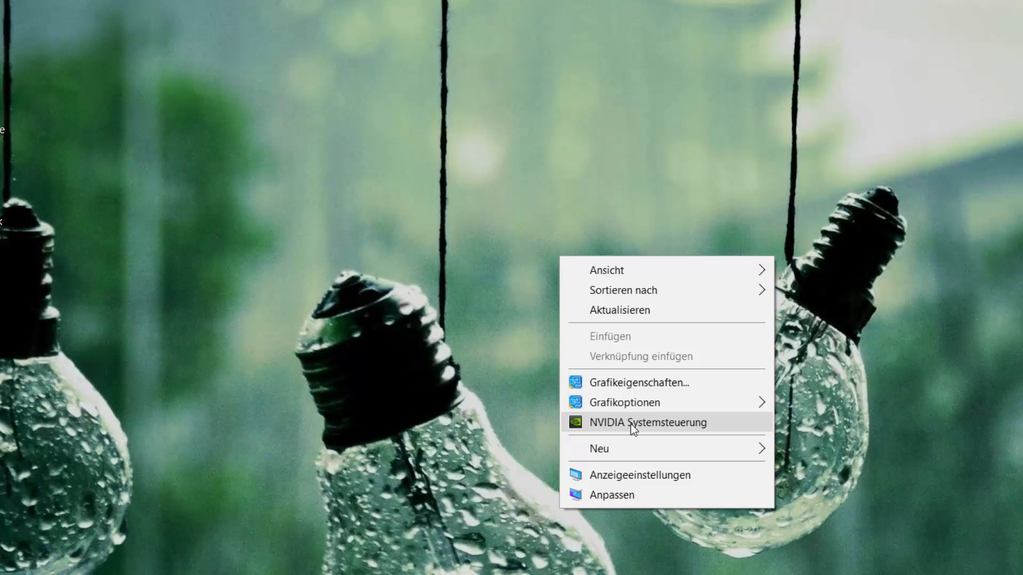
Open NVIDIA Systemsteuerung from the desktop context menu
{"action": "left_click", "coordinate": [648, 422]}
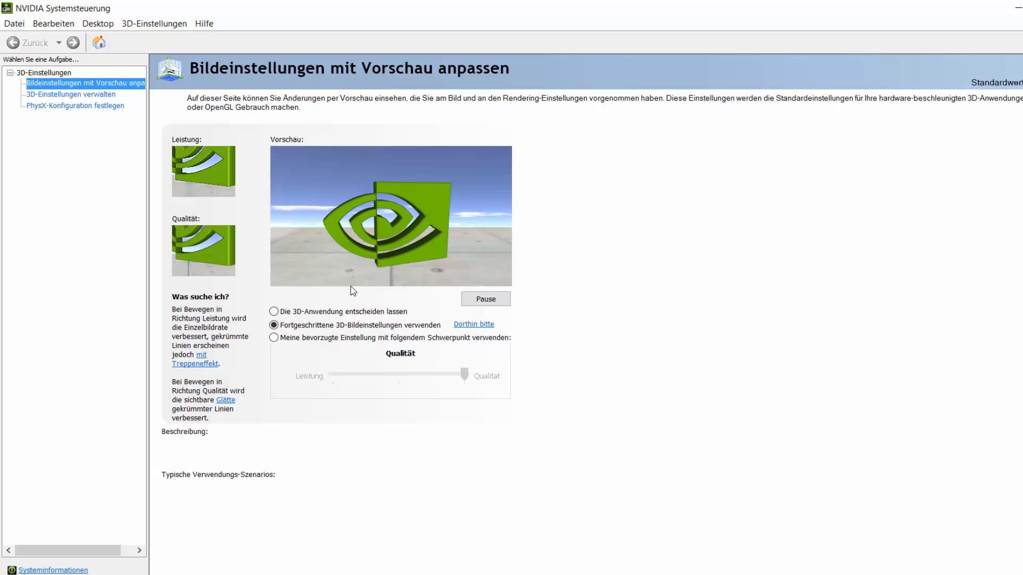
Switch to the '3D-Einstellungen verwalten' page
{"action": "left_click", "coordinate": [274, 325]}
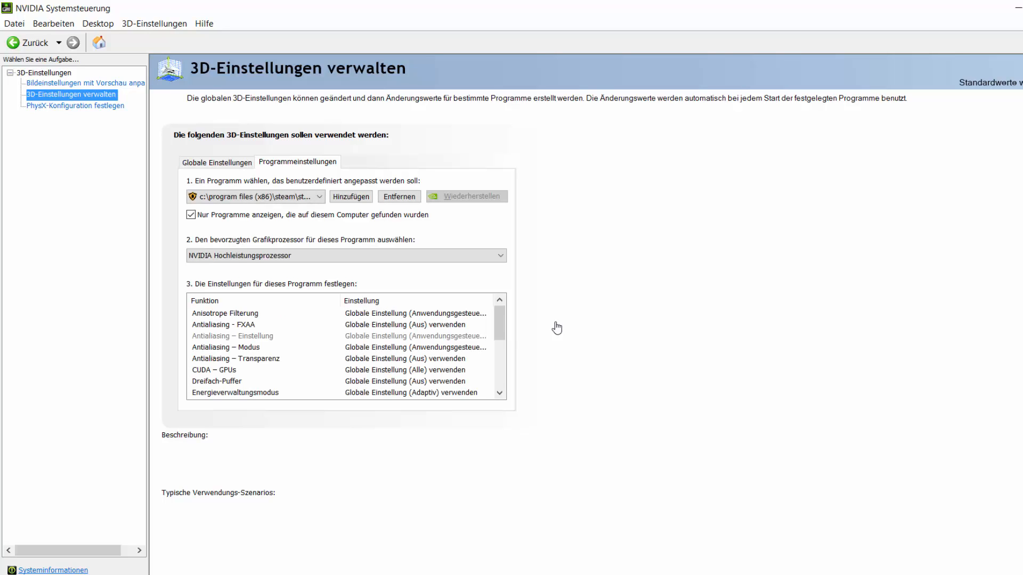
Select the Steam program on the Programmeinstellungen tab and add it for customisation
{"action": "left_click", "coordinate": [224, 313]}
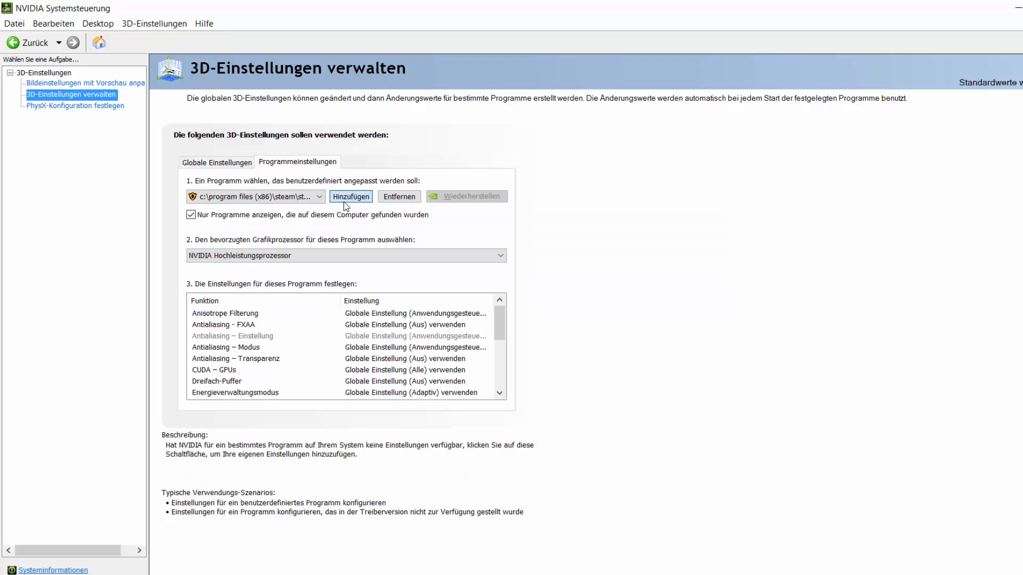
{"action": "left_click", "coordinate": [350, 196]}
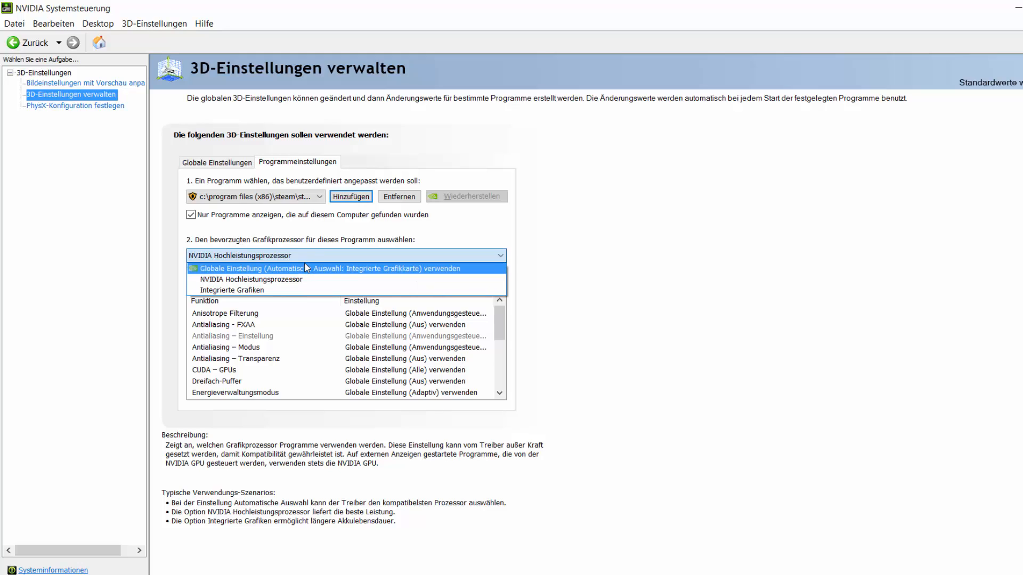
{"action": "mouse_move", "coordinate": [326, 273]}
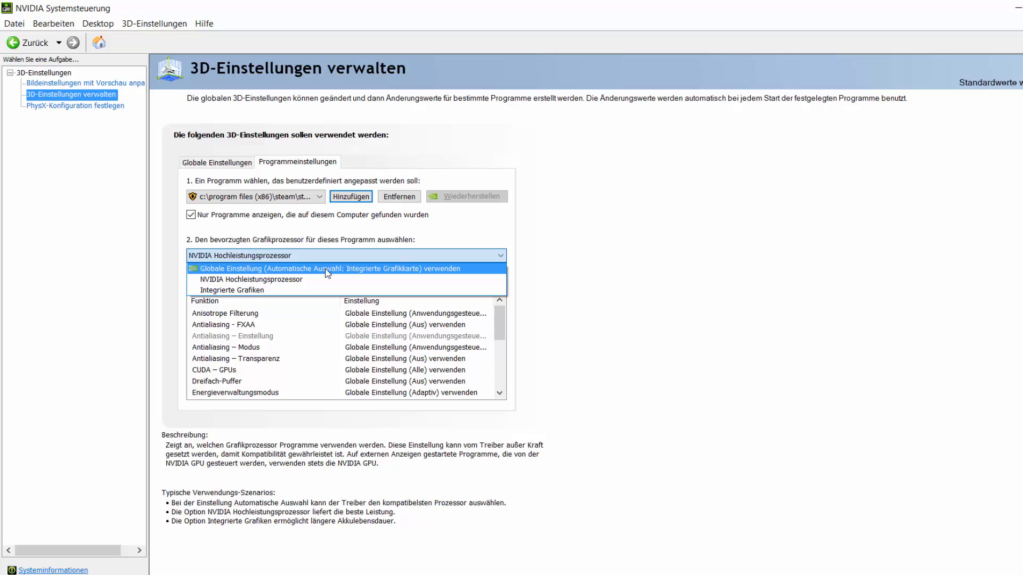
{"action": "mouse_move", "coordinate": [326, 278]}
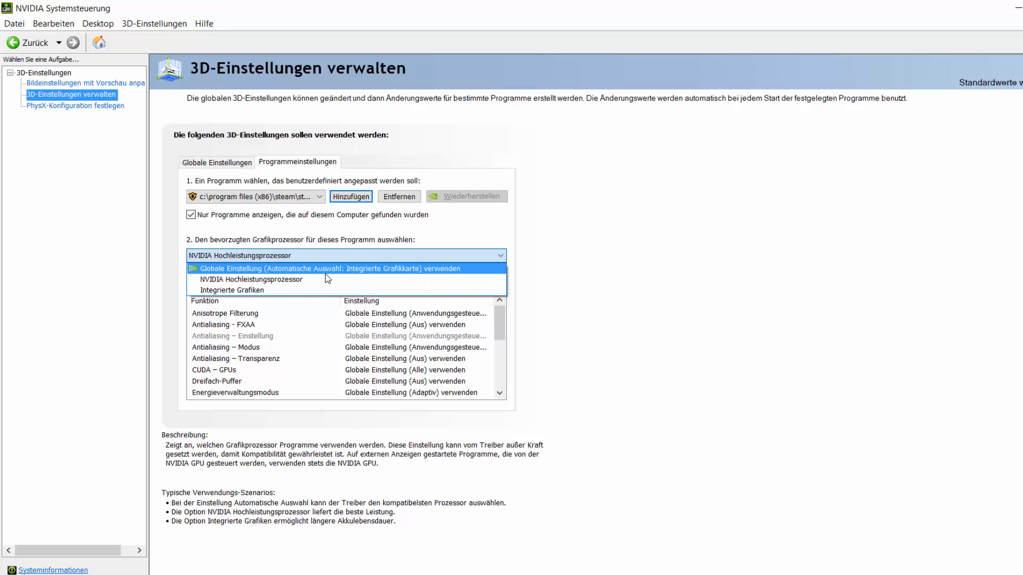
{"action": "mouse_move", "coordinate": [232, 290]}
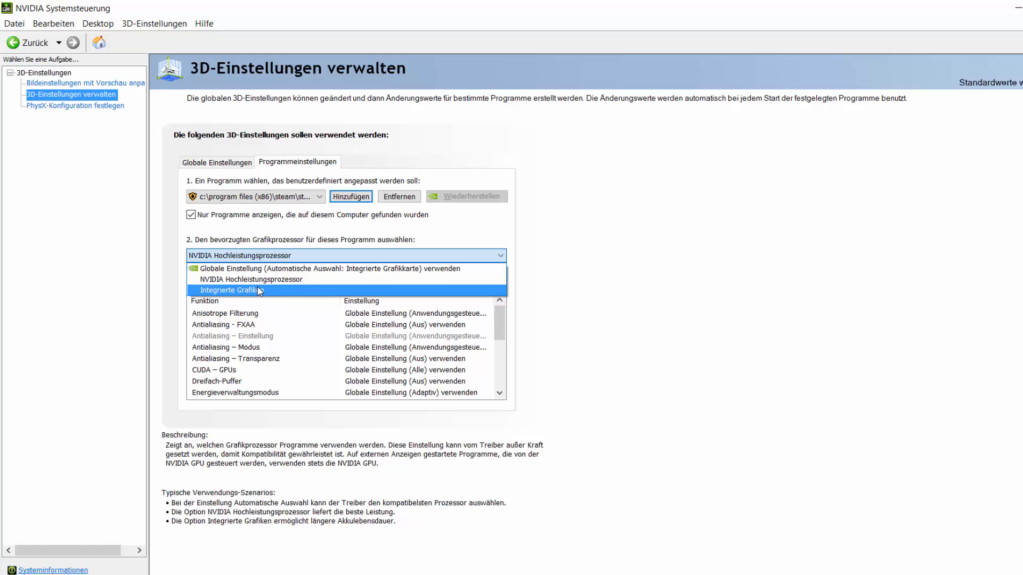
{"action": "mouse_move", "coordinate": [210, 293]}
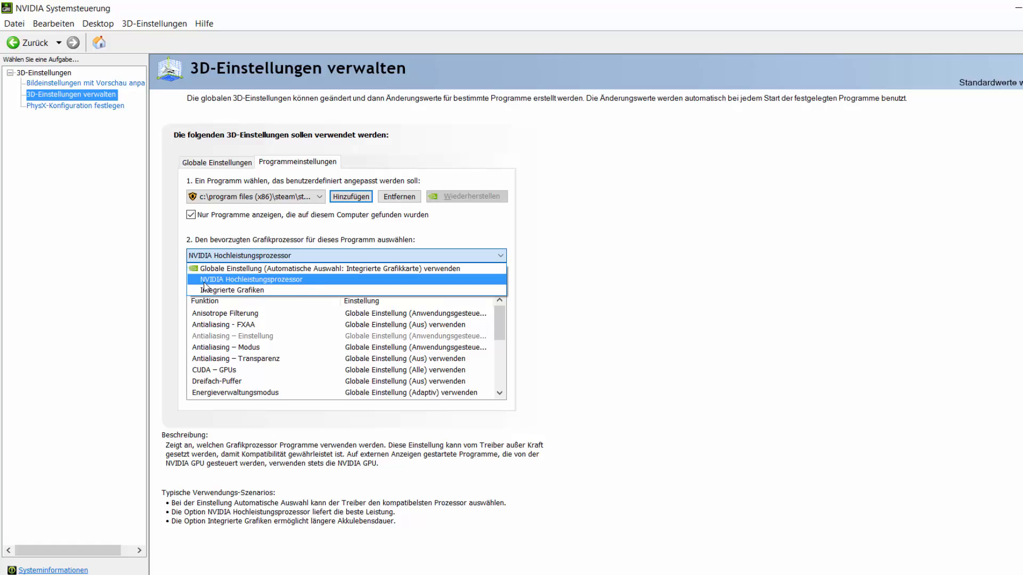
Set the Steam game's preferred graphics processor to NVIDIA Hochleistungsprozessor
{"action": "left_click", "coordinate": [250, 279]}
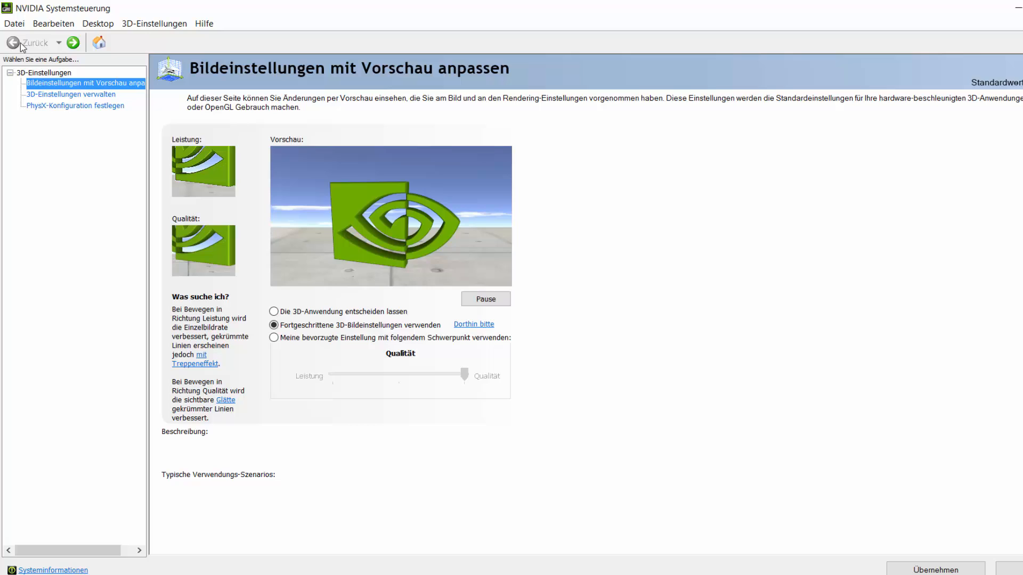
Leave the page to trigger the 'Änderungen übernehmen' prompt for pending changes
{"action": "left_click", "coordinate": [935, 569]}
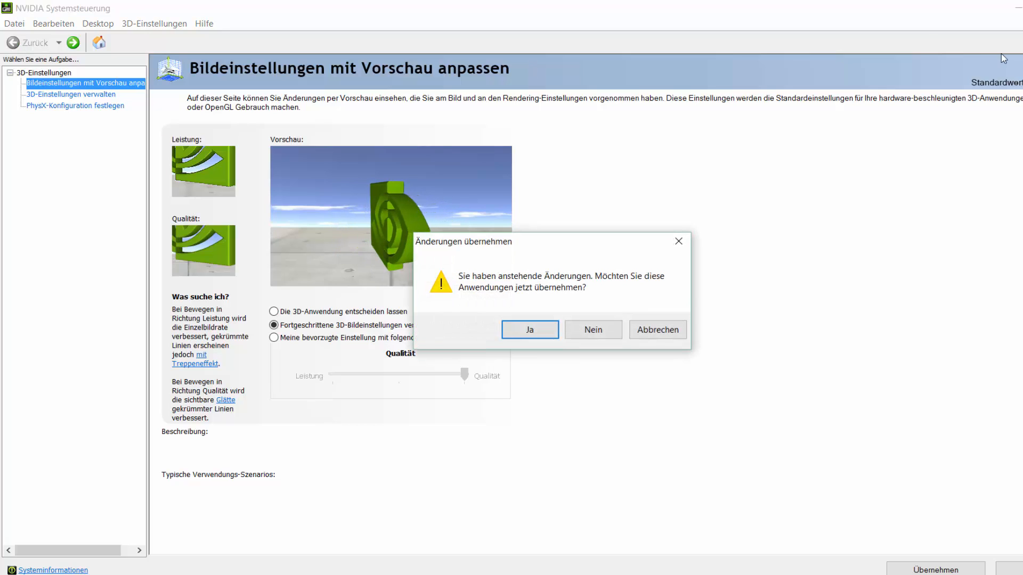